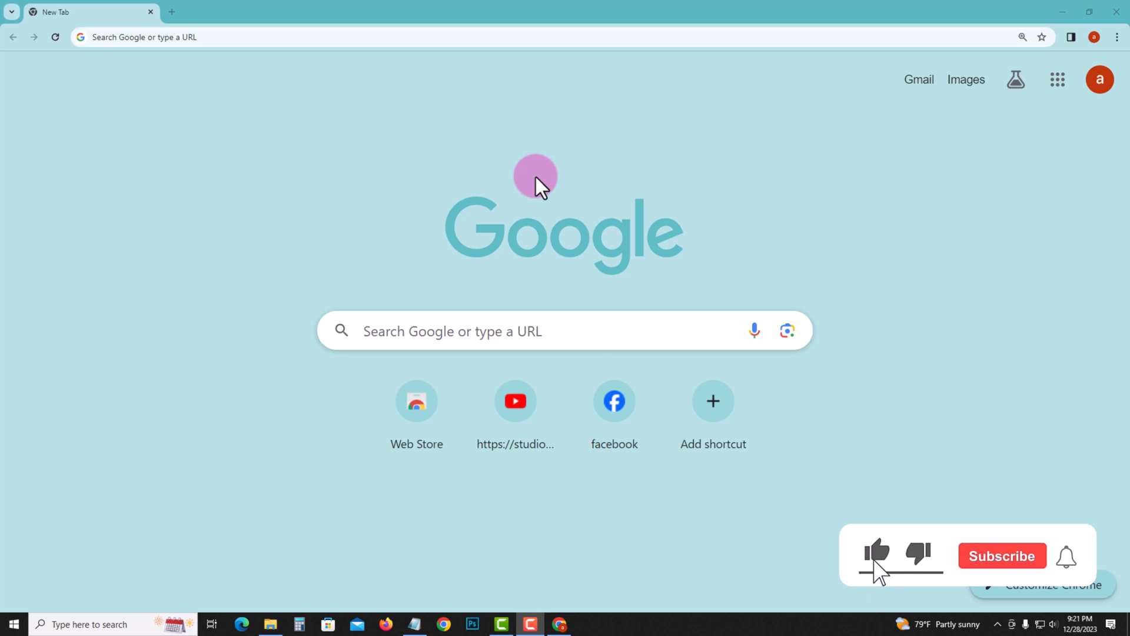
Step: Open Facebook from the New Tab shortcut and scroll down the home feed
click(614, 401)
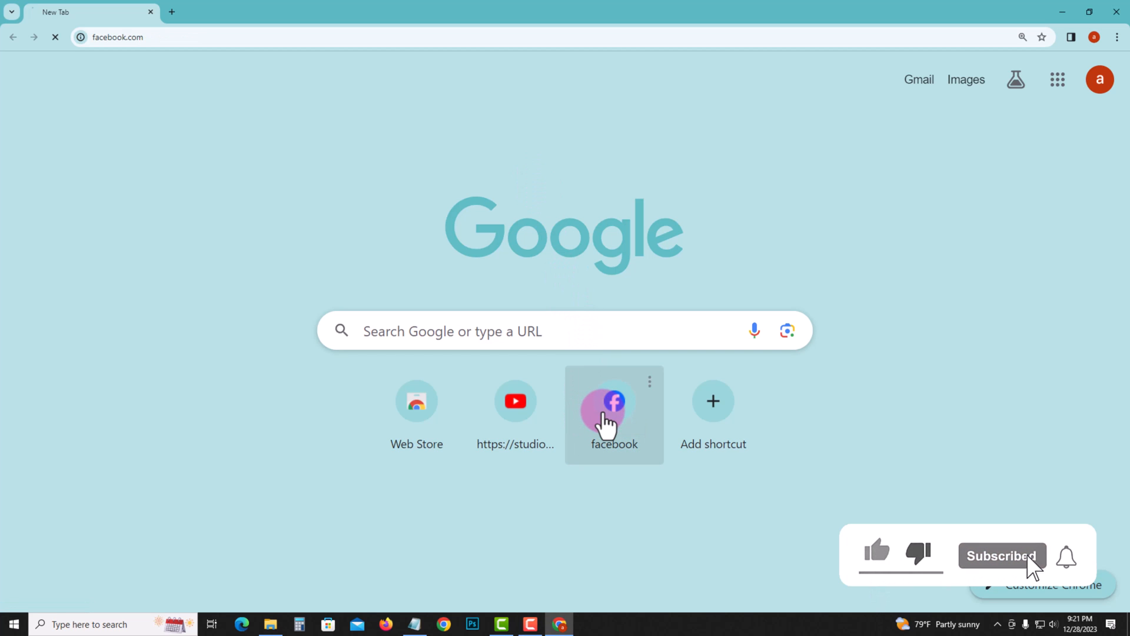
click(614, 400)
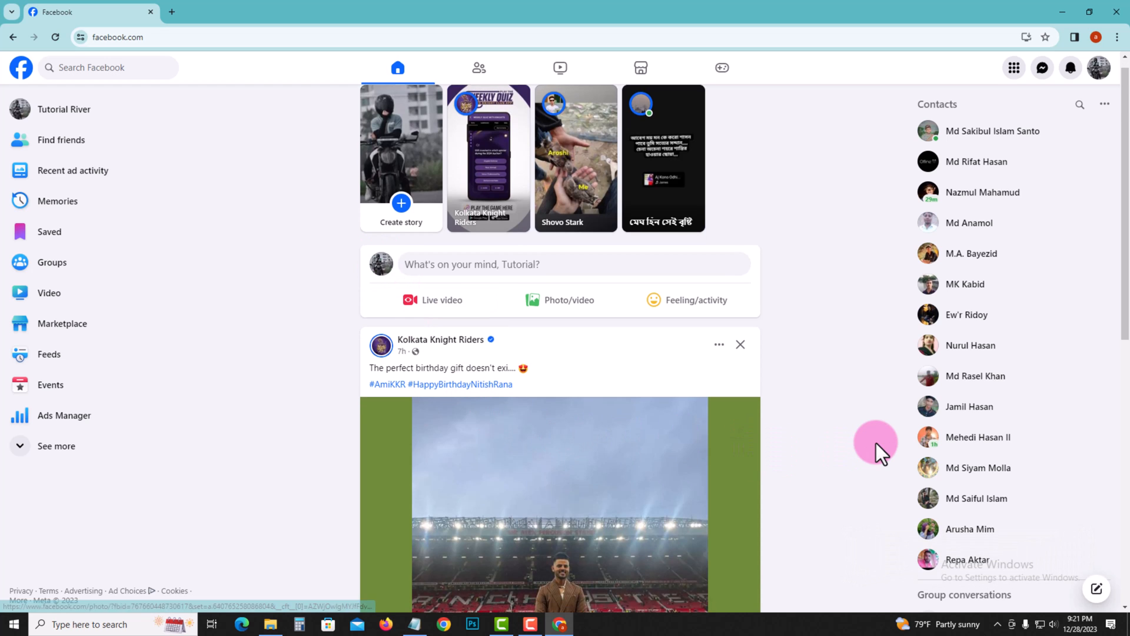
scroll(down, 3)
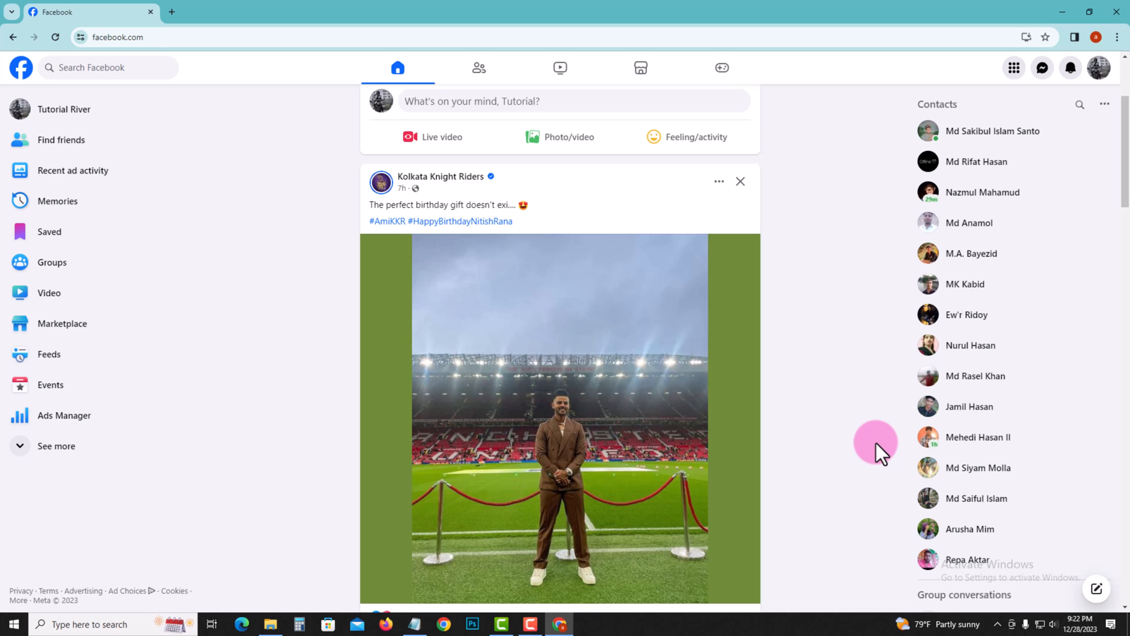
mouse_move(499, 314)
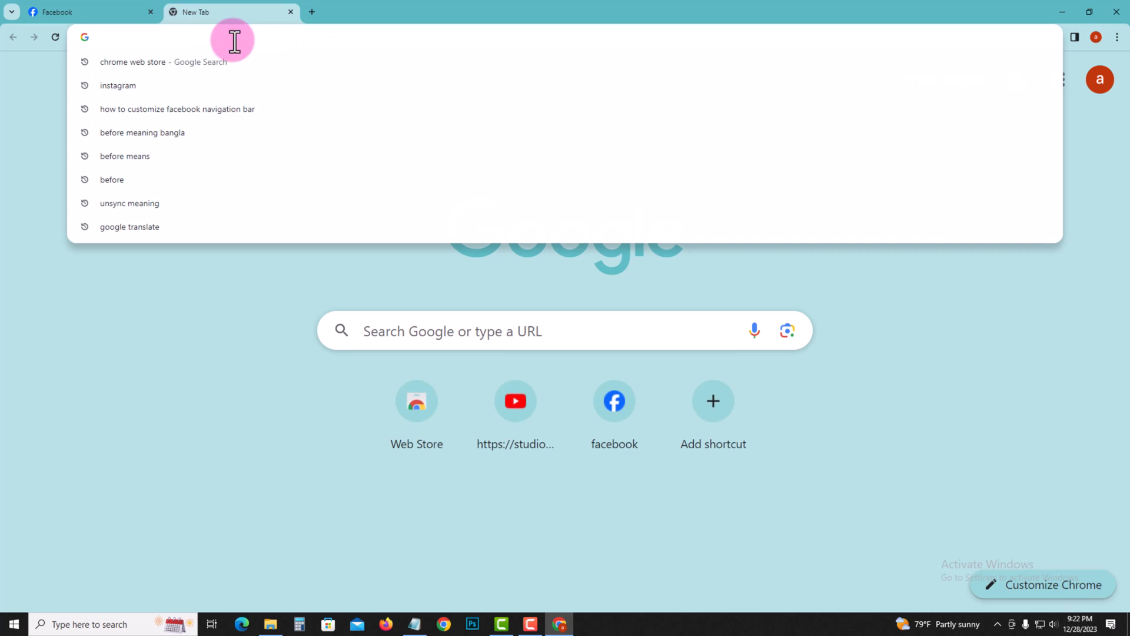
mouse_move(158, 72)
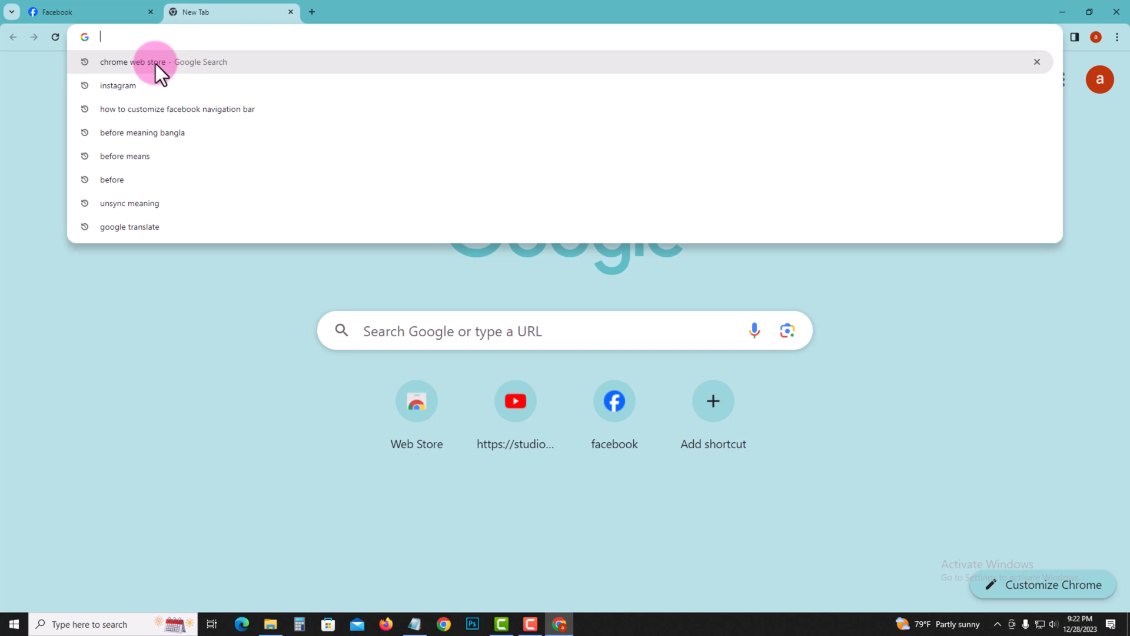
Step: Rerun the 'chrome web store' search and open the Chrome Web Store result
click(164, 61)
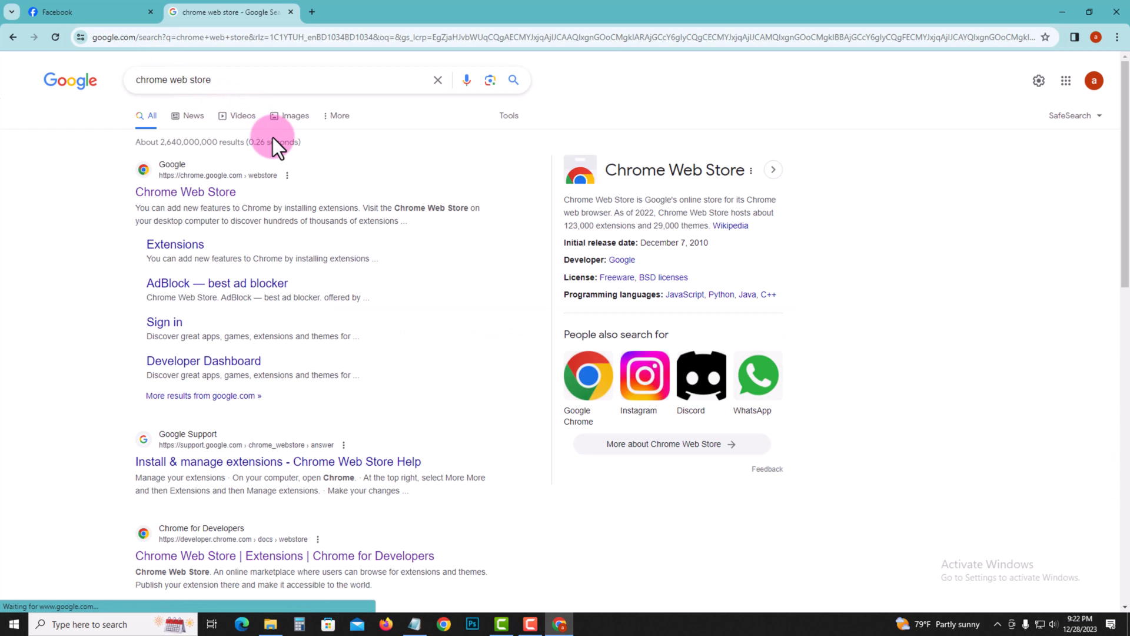
mouse_move(173, 208)
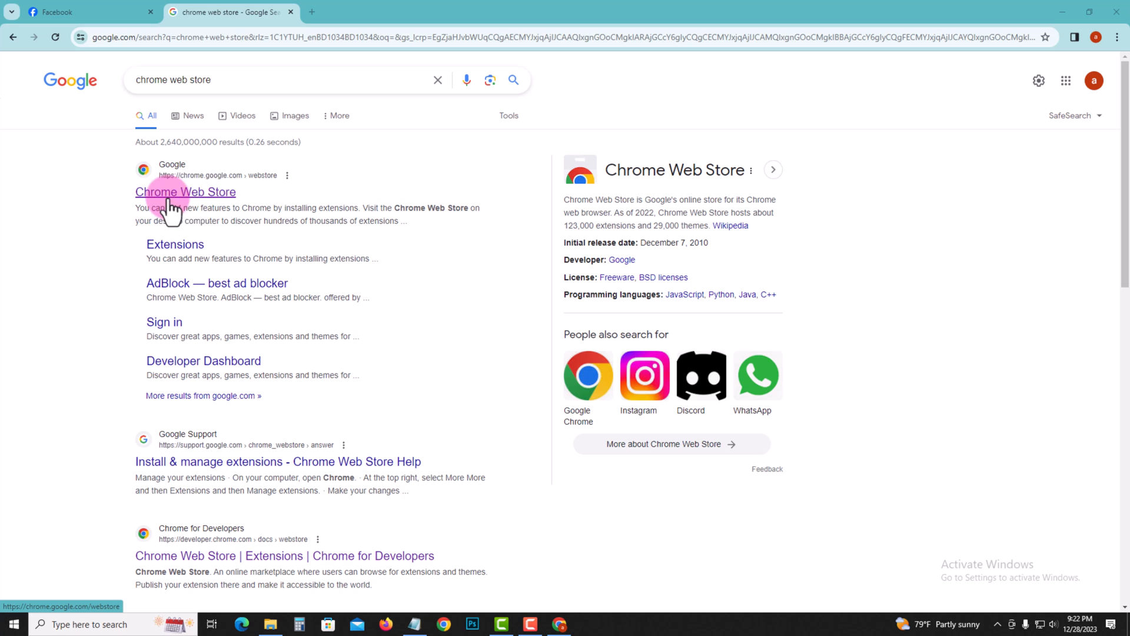
mouse_move(228, 201)
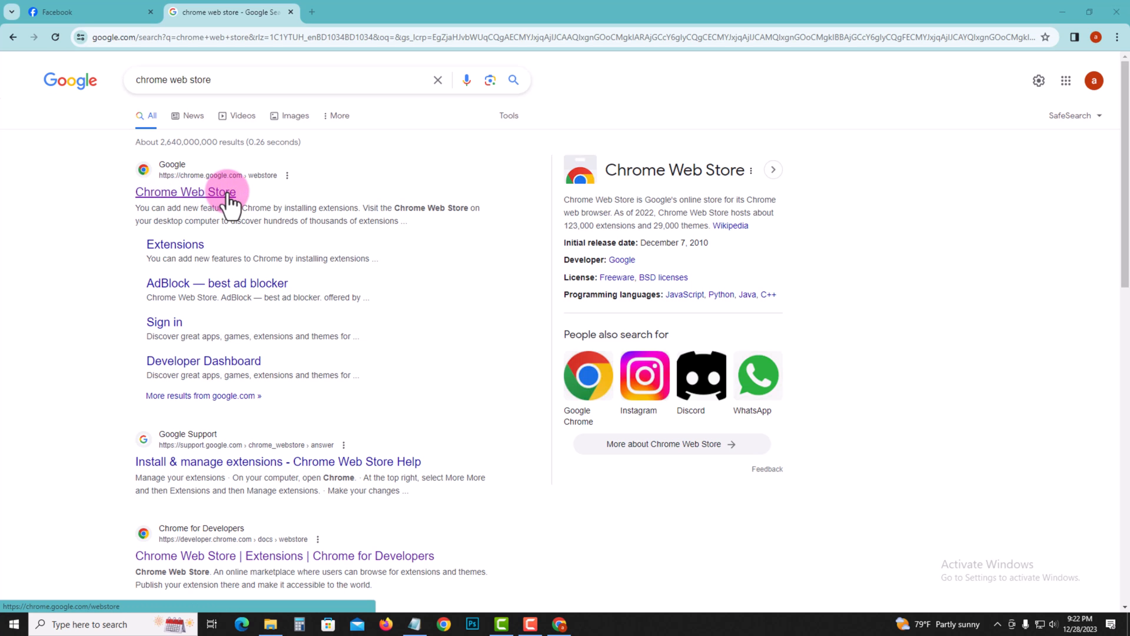
click(185, 191)
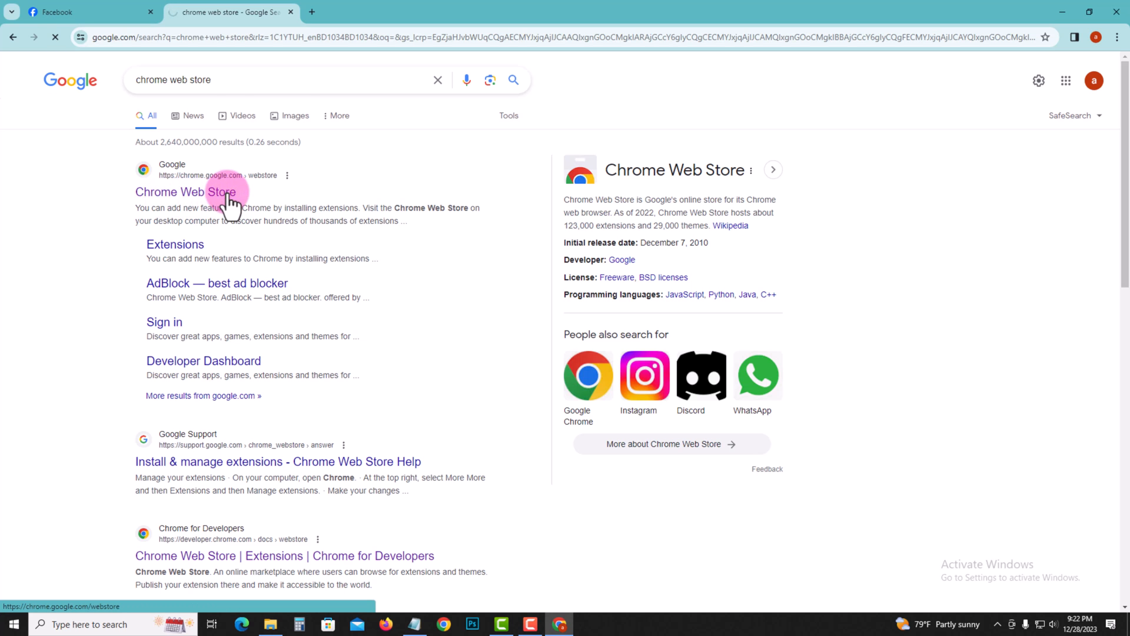
click(186, 191)
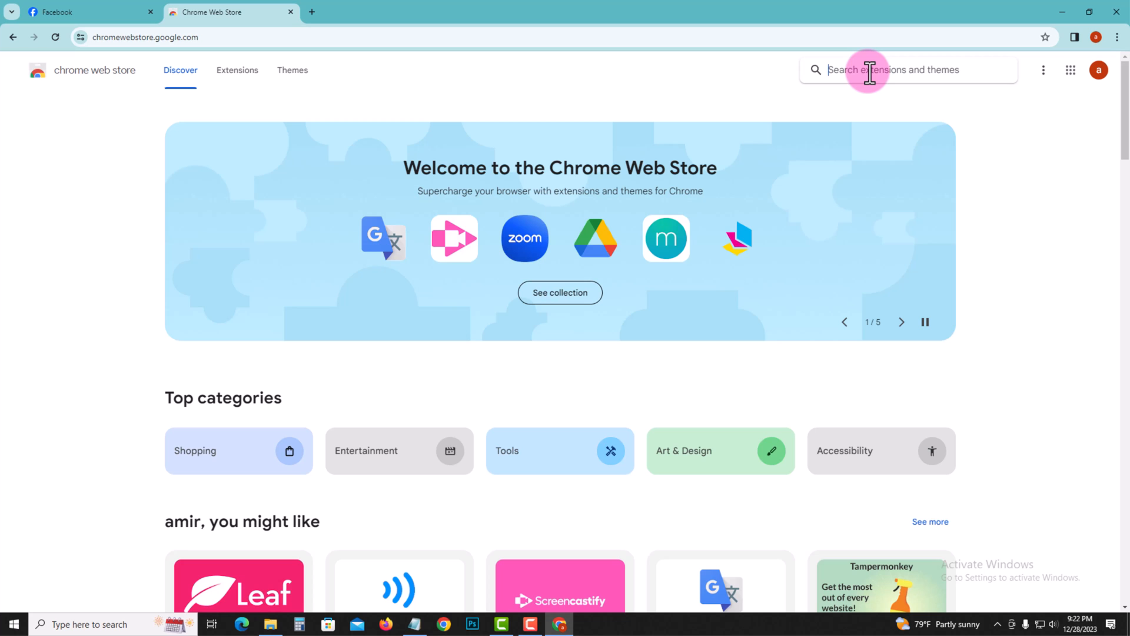
Step: Search the store for L.O.C, open its page, and add the extension to Chrome
text(log)
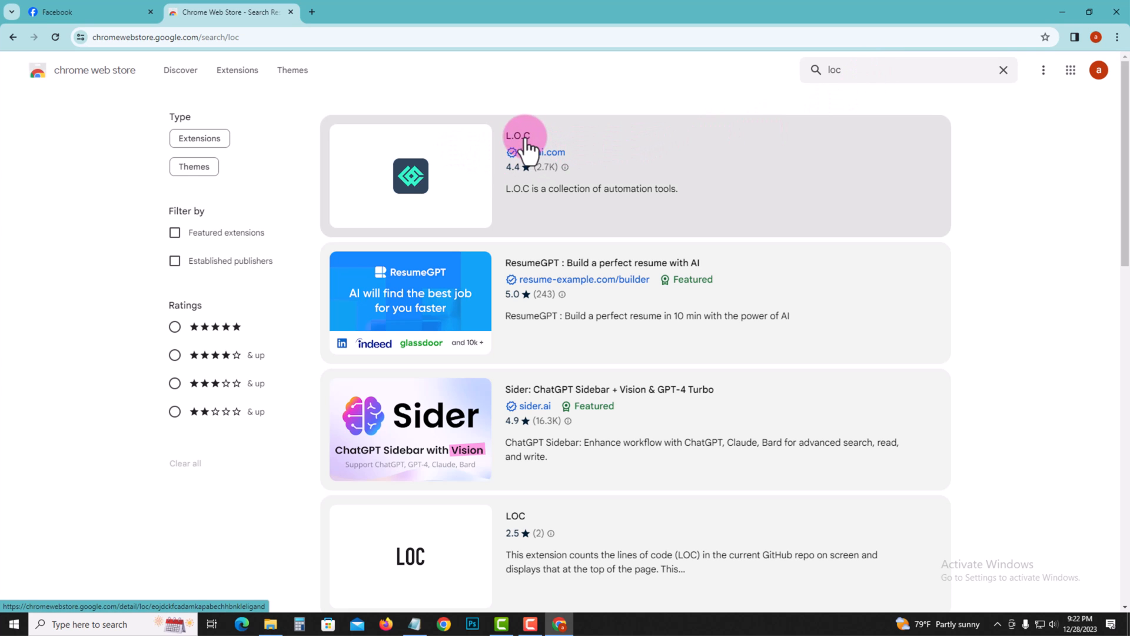
click(523, 135)
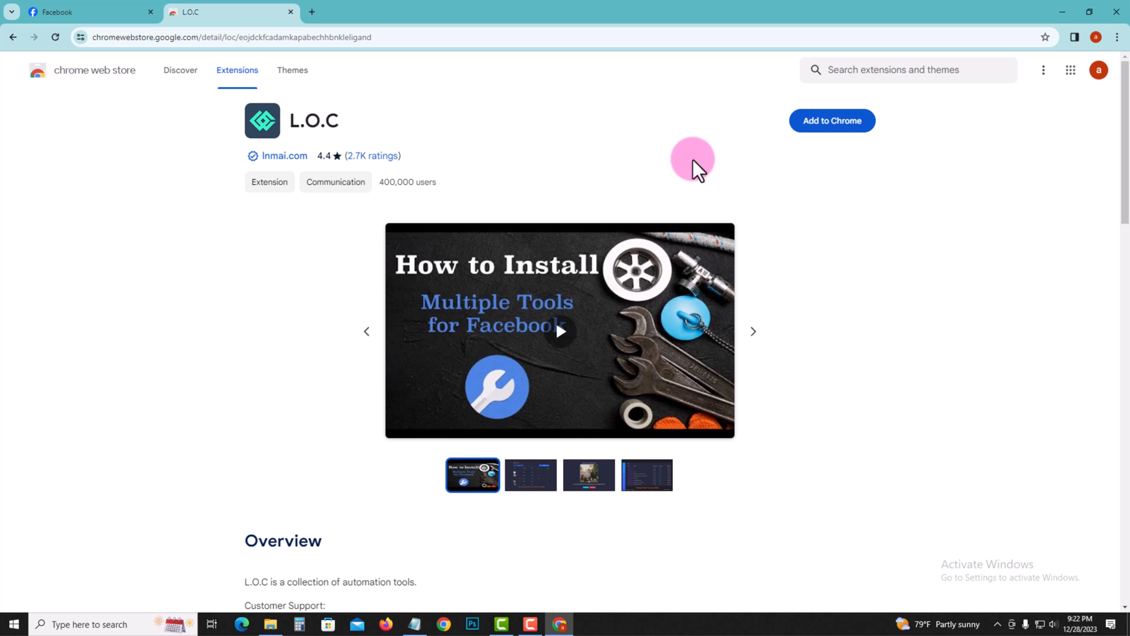
click(832, 120)
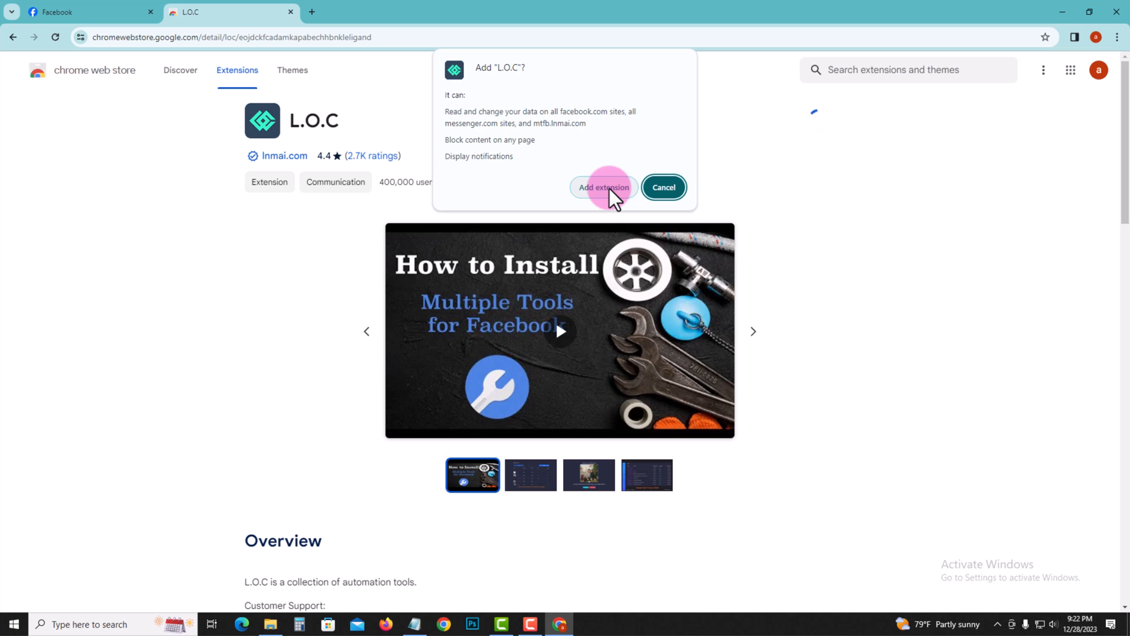
click(602, 187)
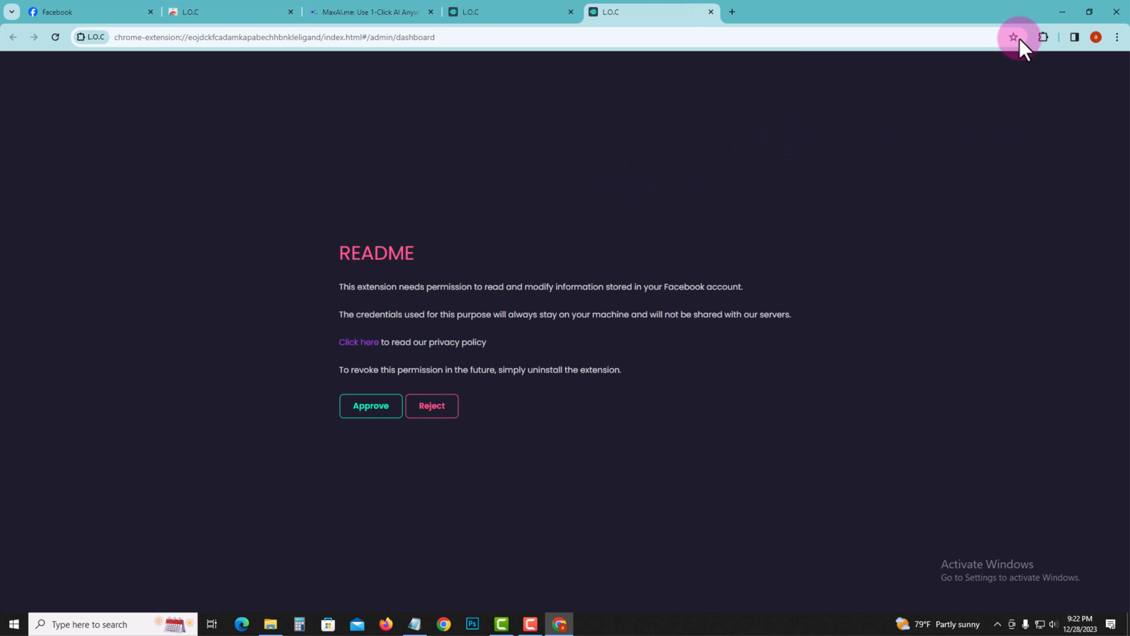
Step: Check the installed extensions and close the extra L.O.C tabs
click(1042, 36)
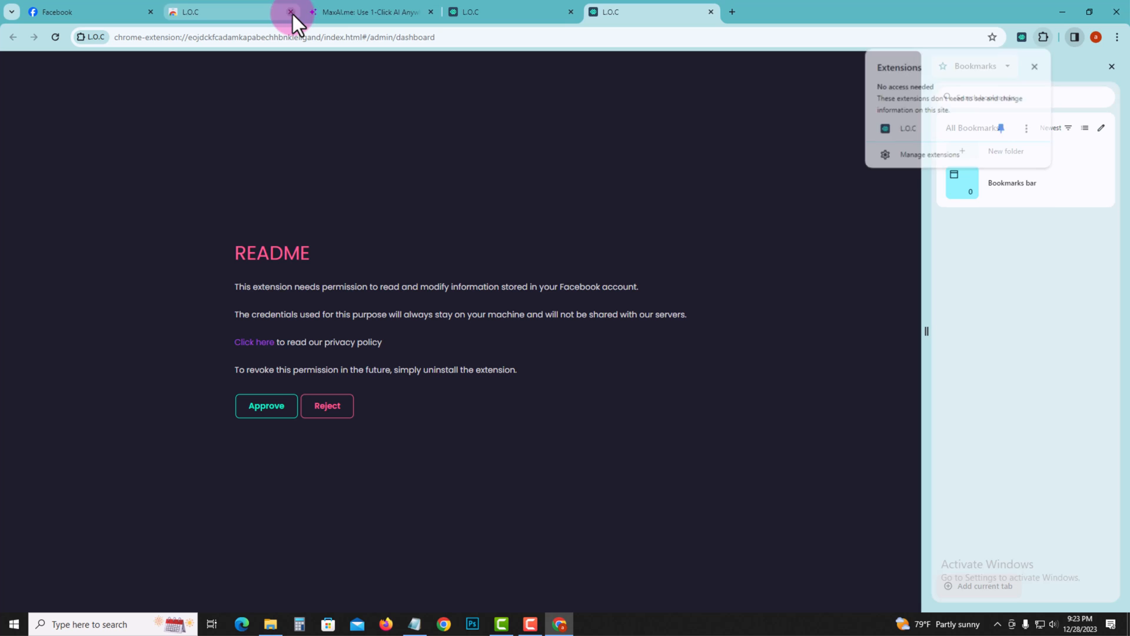
click(292, 12)
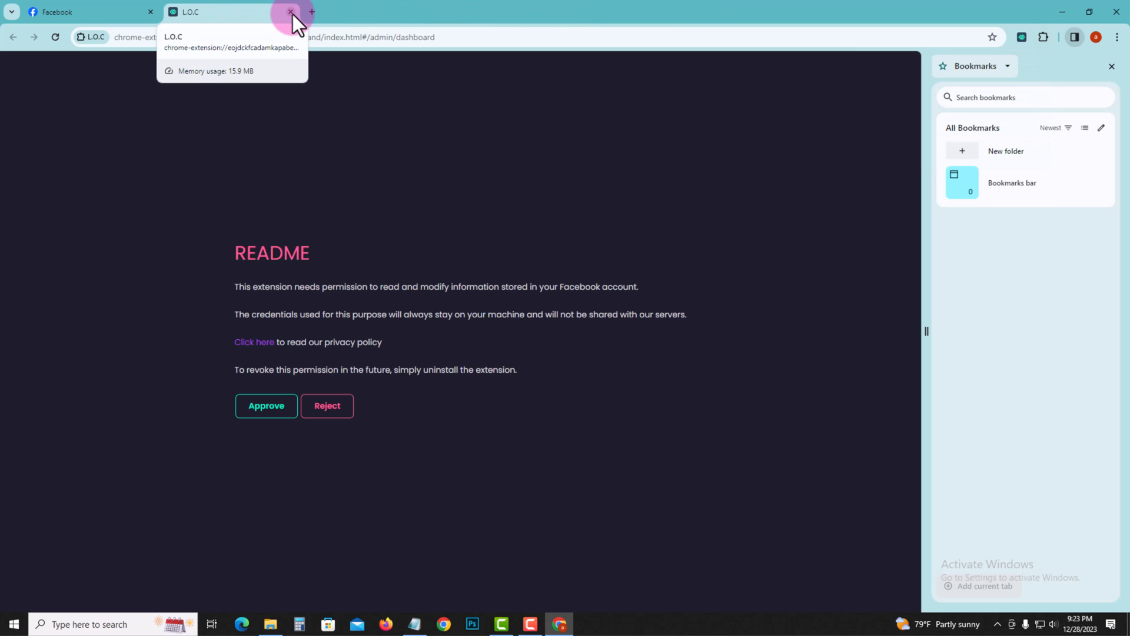
click(290, 12)
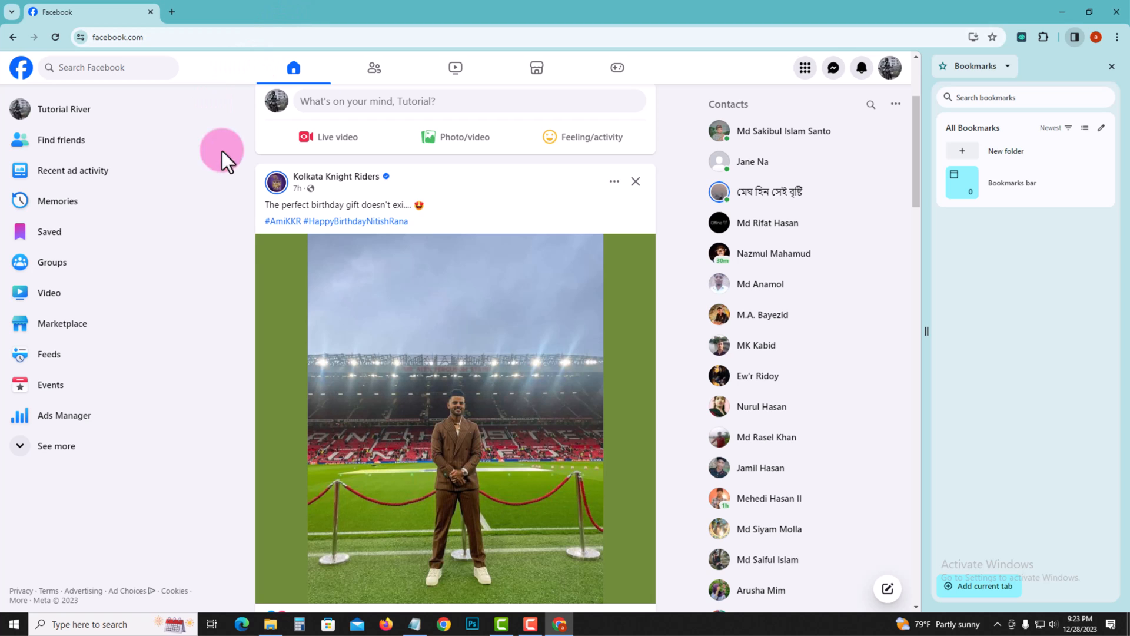
mouse_move(994, 83)
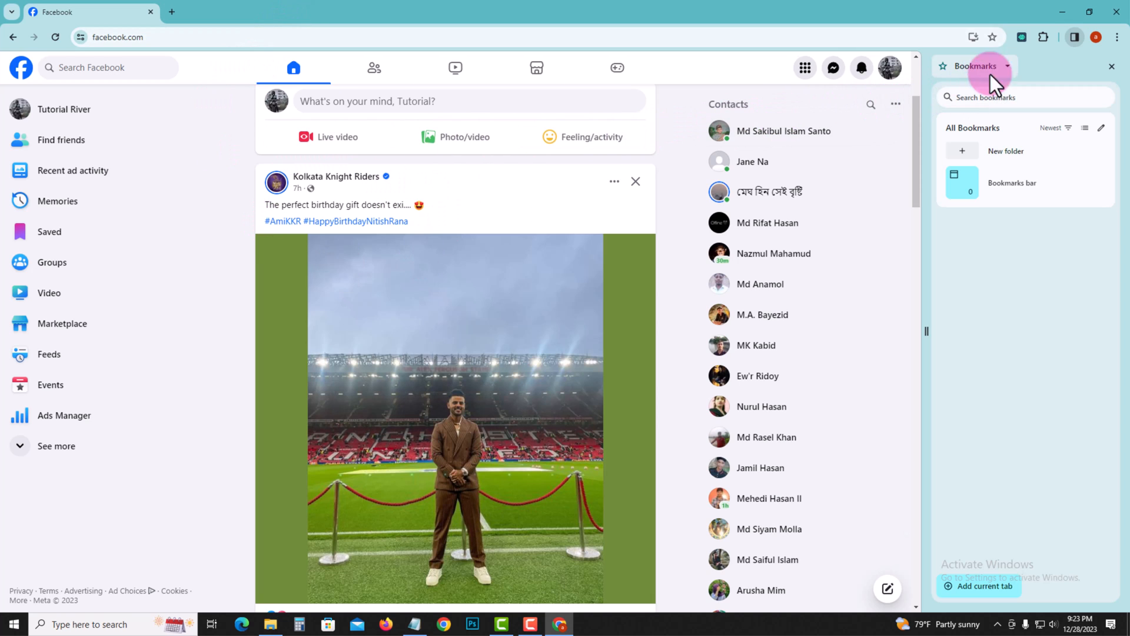
mouse_move(1022, 36)
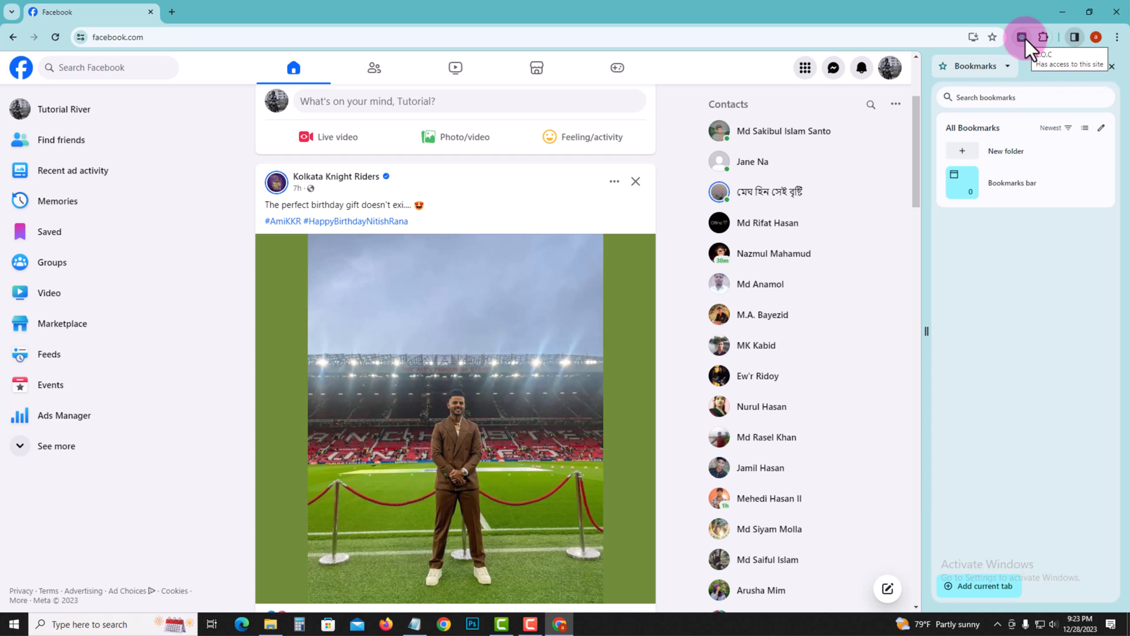
Step: Launch L.O.C from the toolbar, approve its Facebook permissions, and return to Facebook
click(1023, 37)
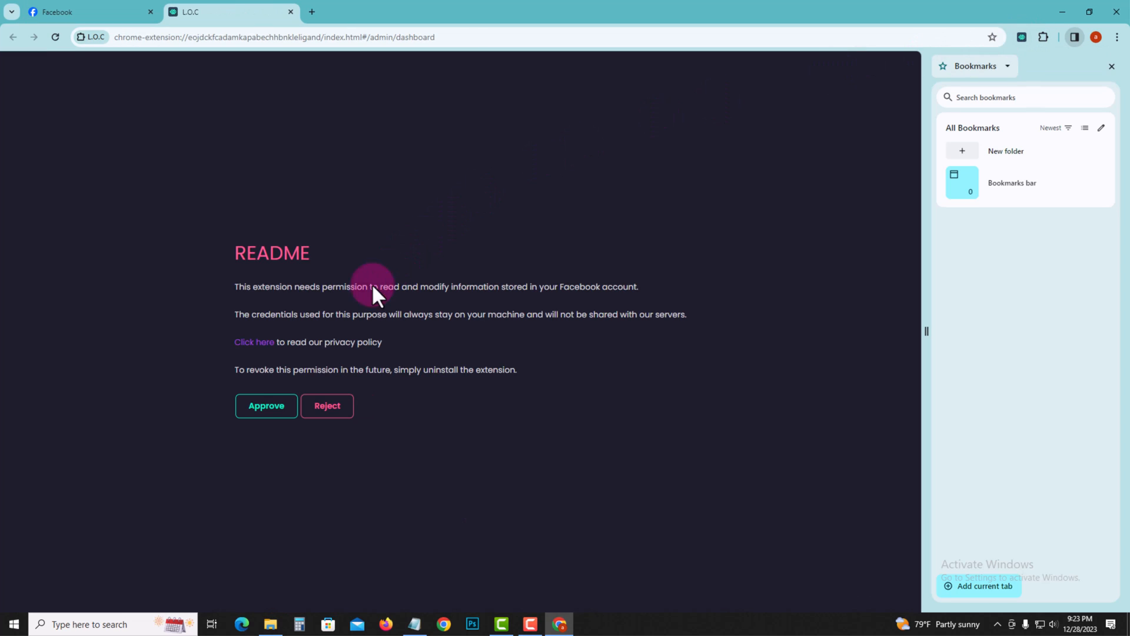
mouse_move(266, 405)
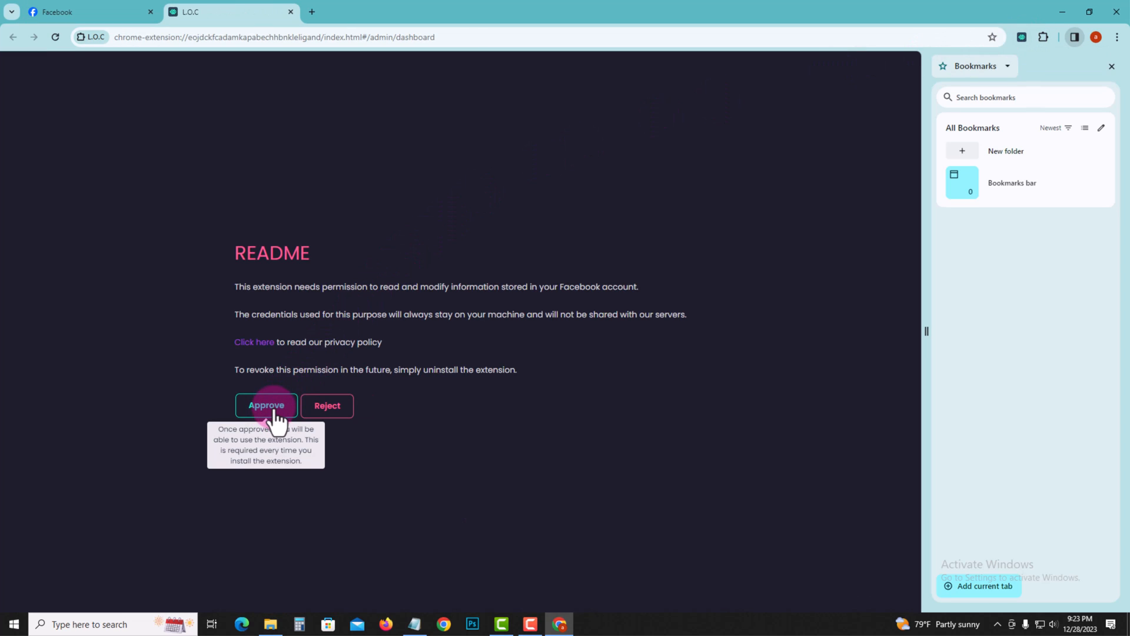
click(266, 405)
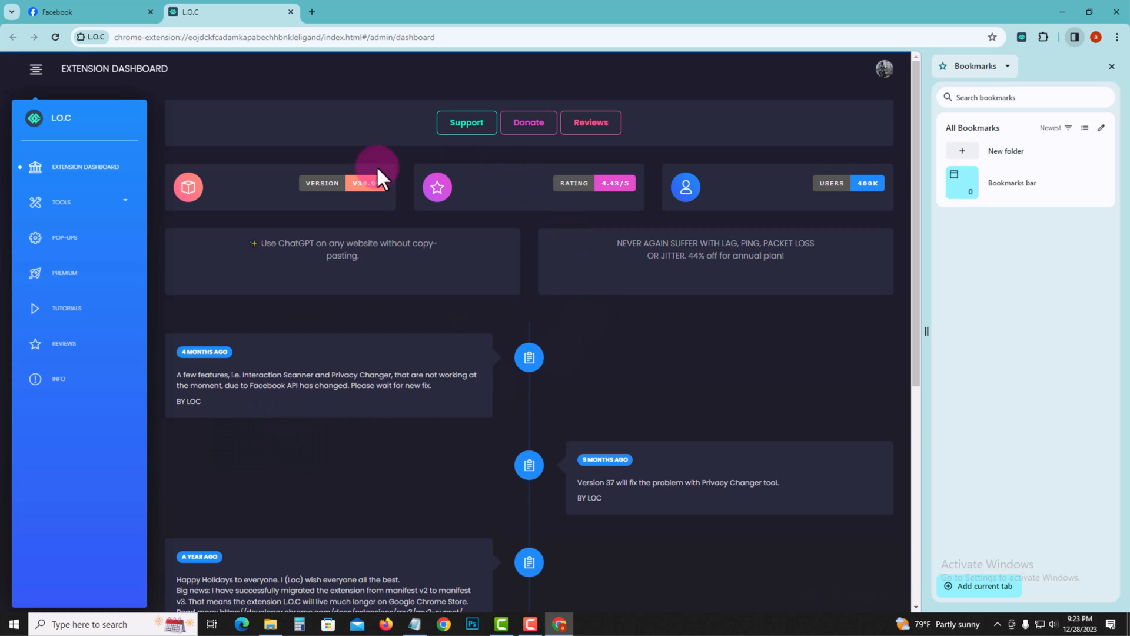
click(87, 12)
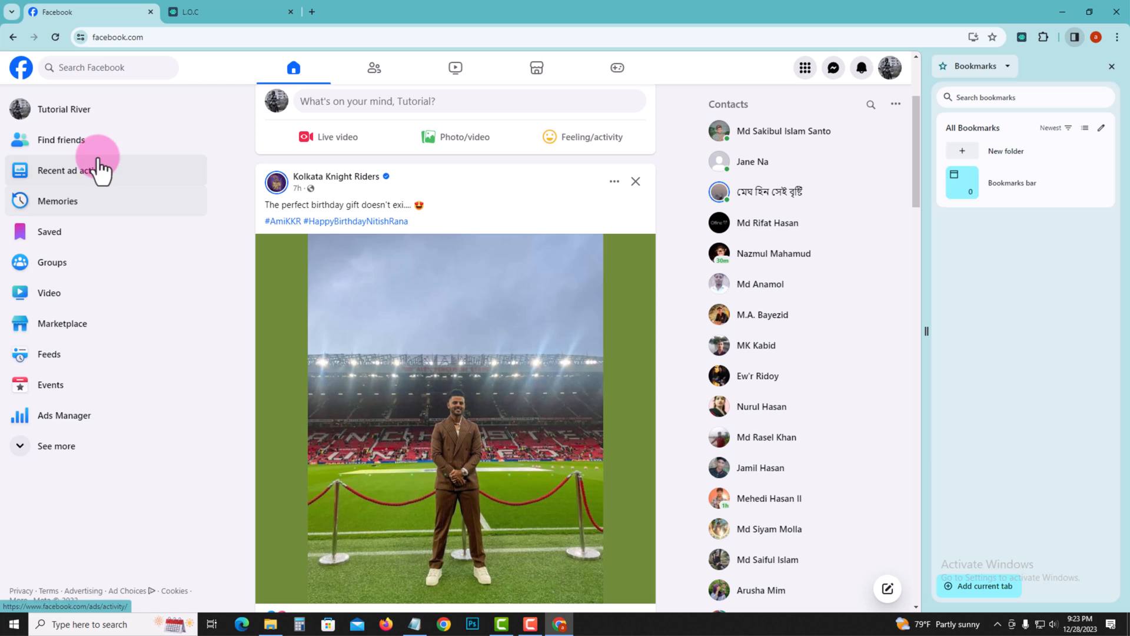
Step: View the profile page showing 44 friends, then return to the L.O.C dashboard
click(63, 109)
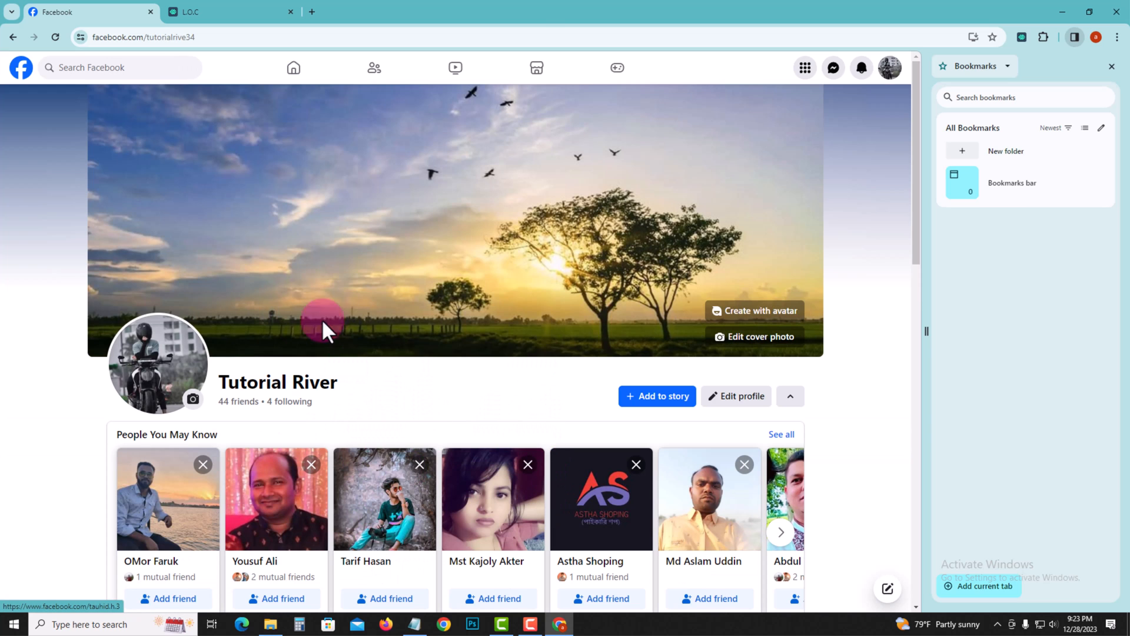
mouse_move(183, 375)
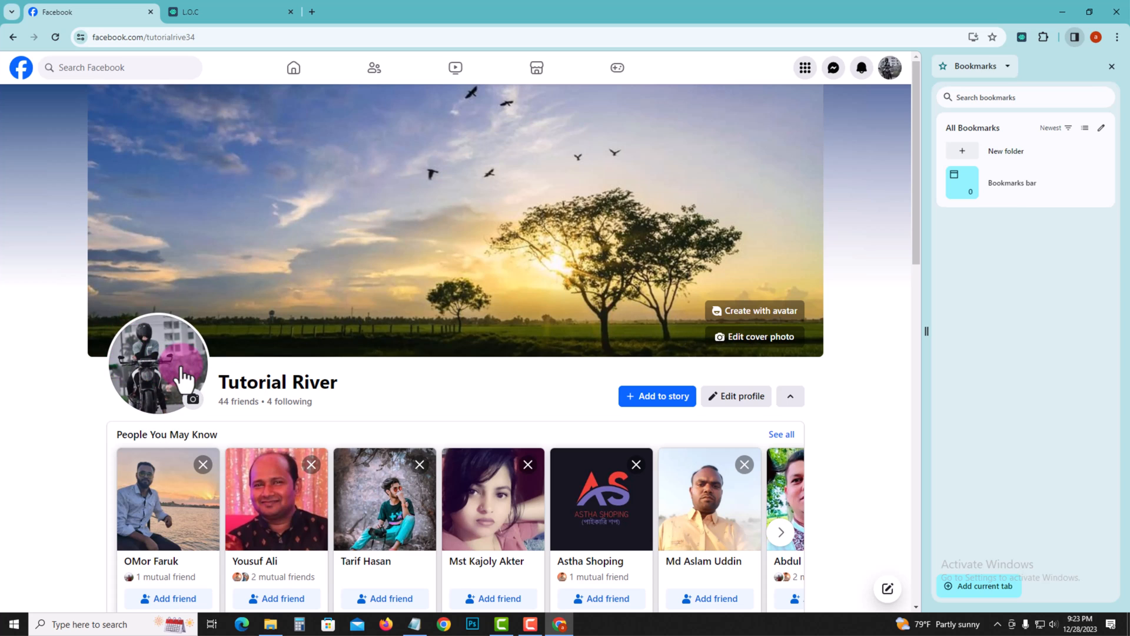
mouse_move(220, 410)
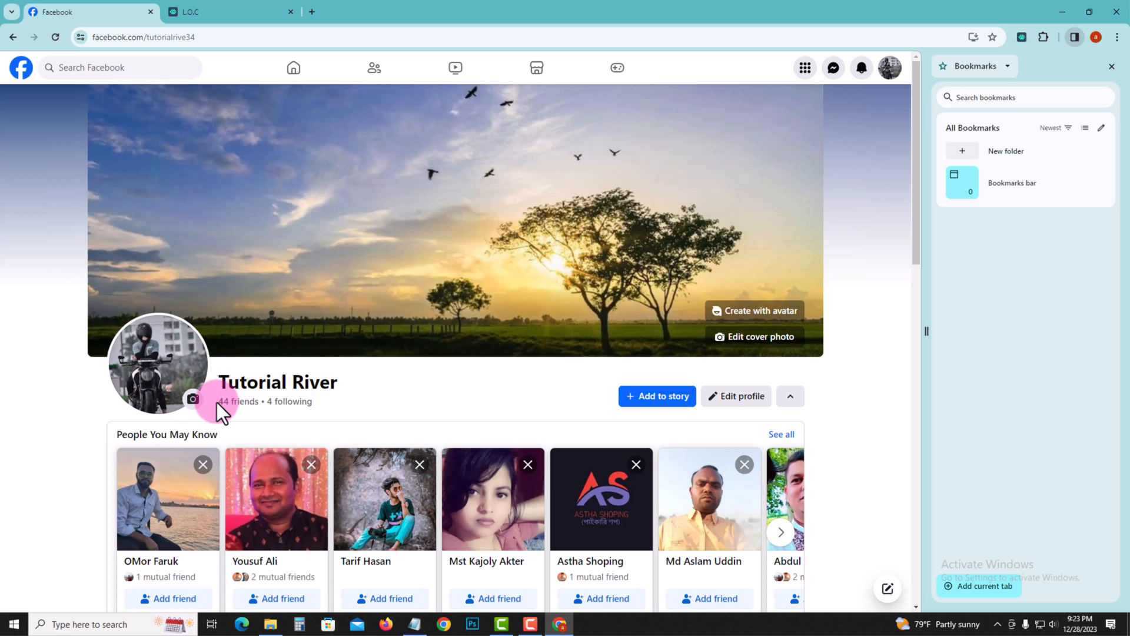
mouse_move(227, 22)
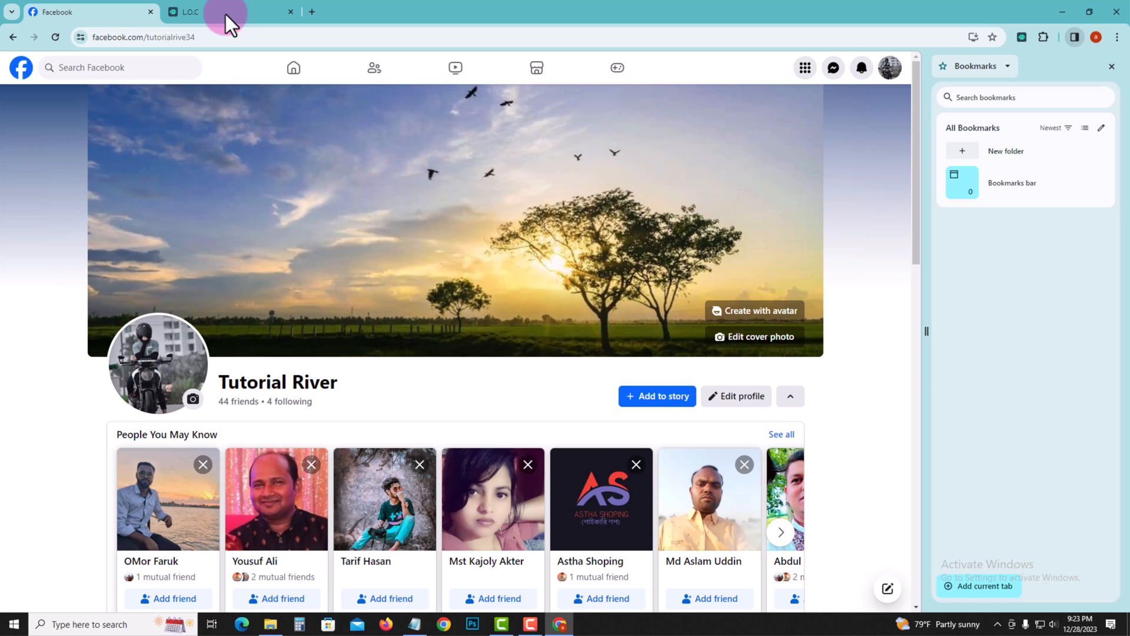
click(190, 13)
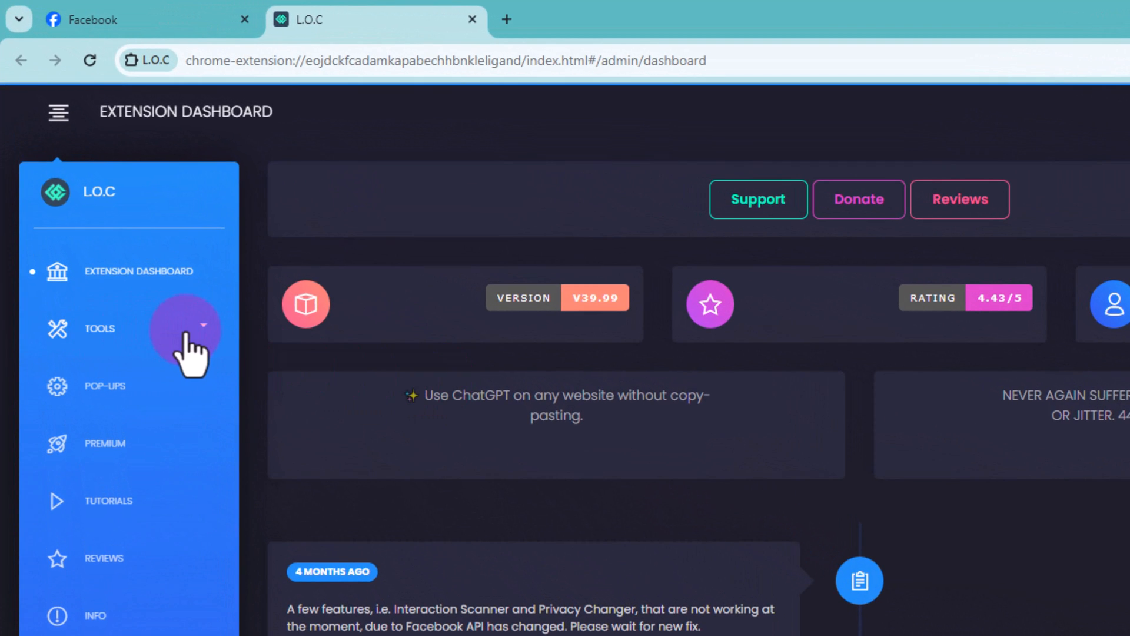
Step: Expand Tools in the L.O.C sidebar and open Friends Remover
click(99, 329)
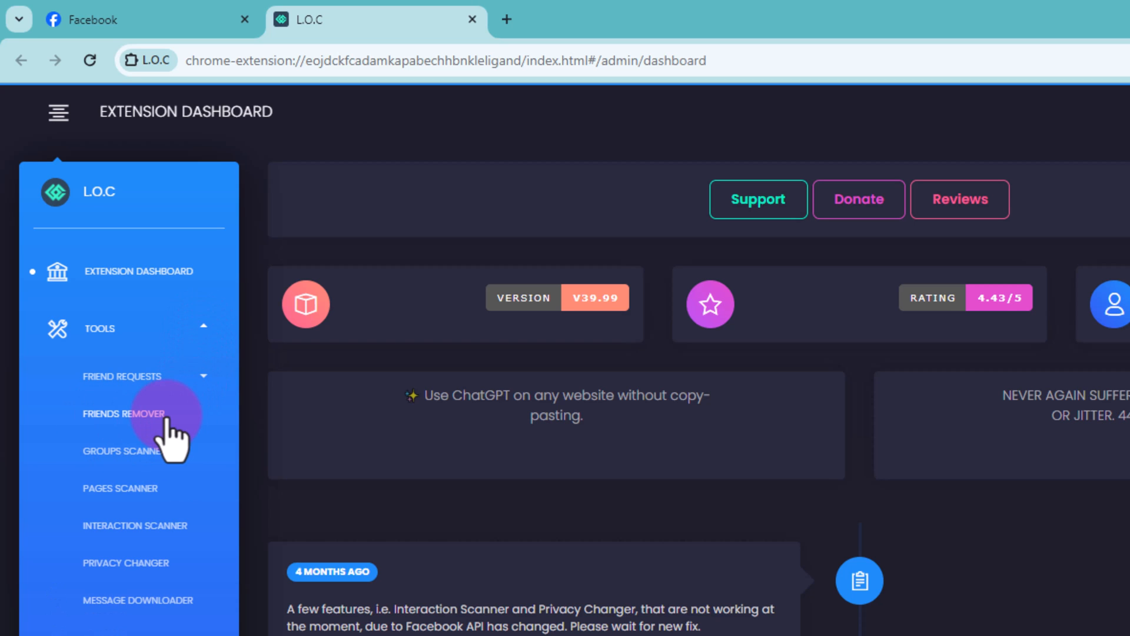
click(122, 414)
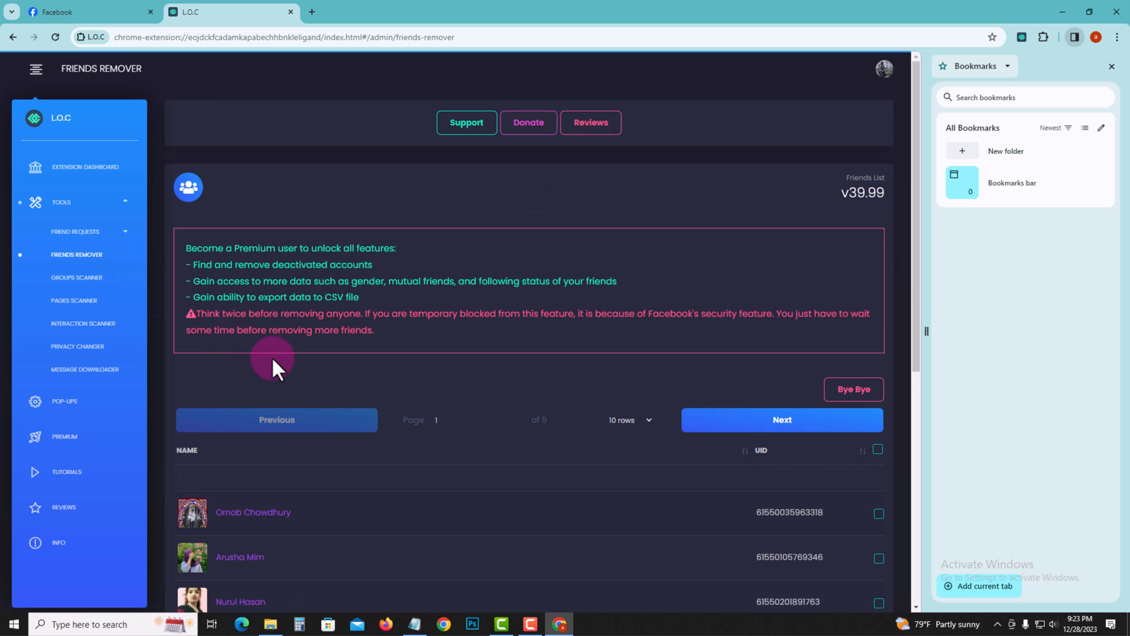
Step: Select all friends shown on the first page of the list
scroll(down, 3)
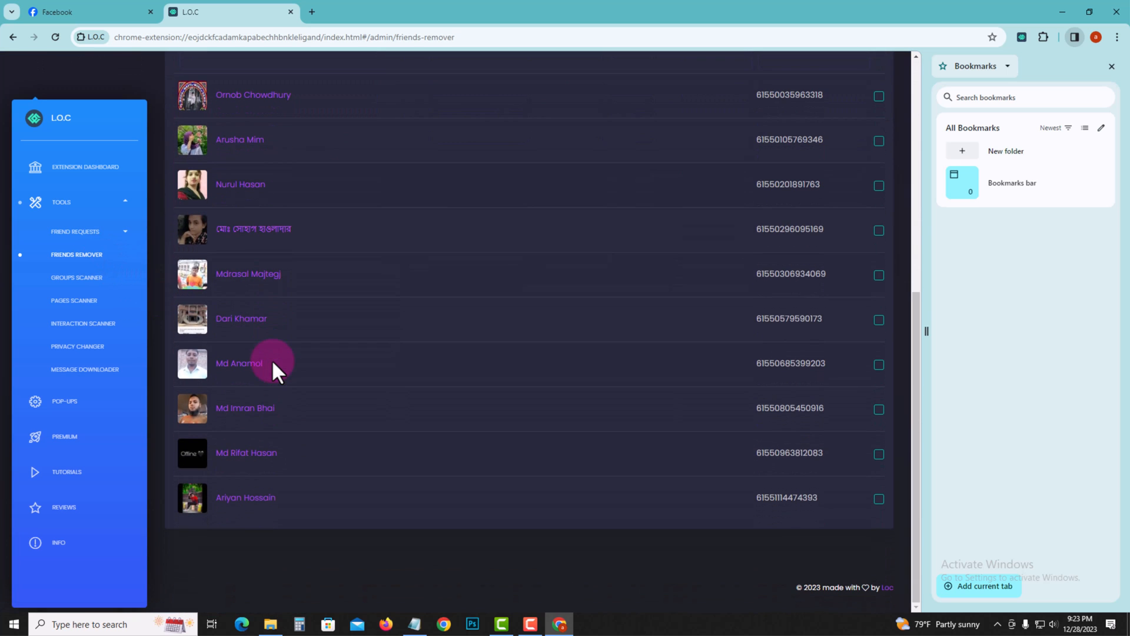
scroll(up, 3)
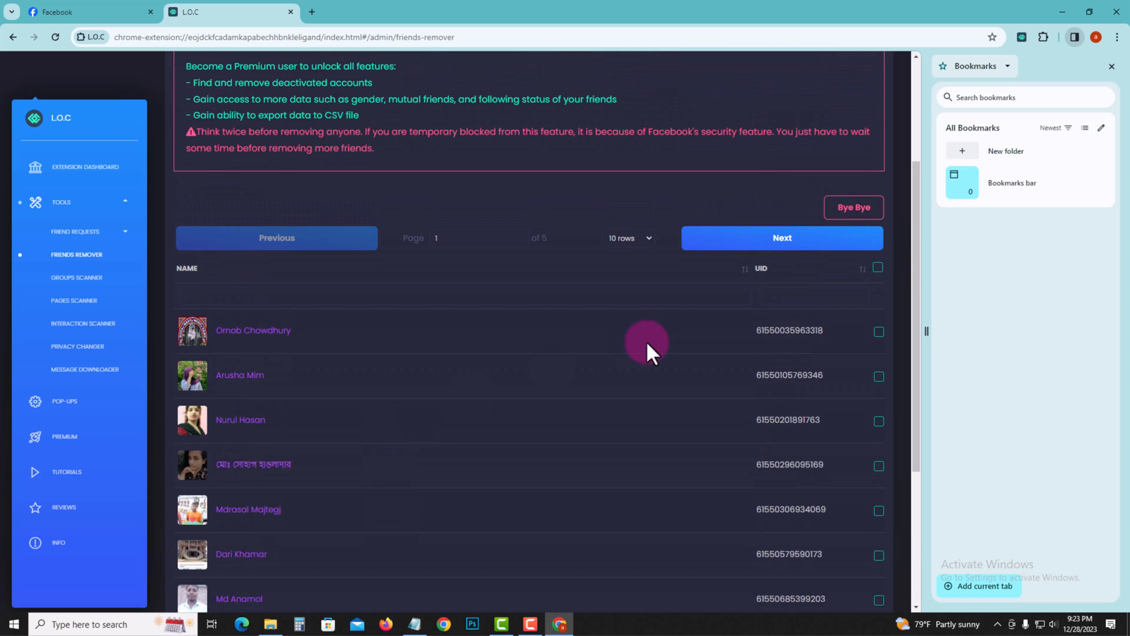
click(877, 267)
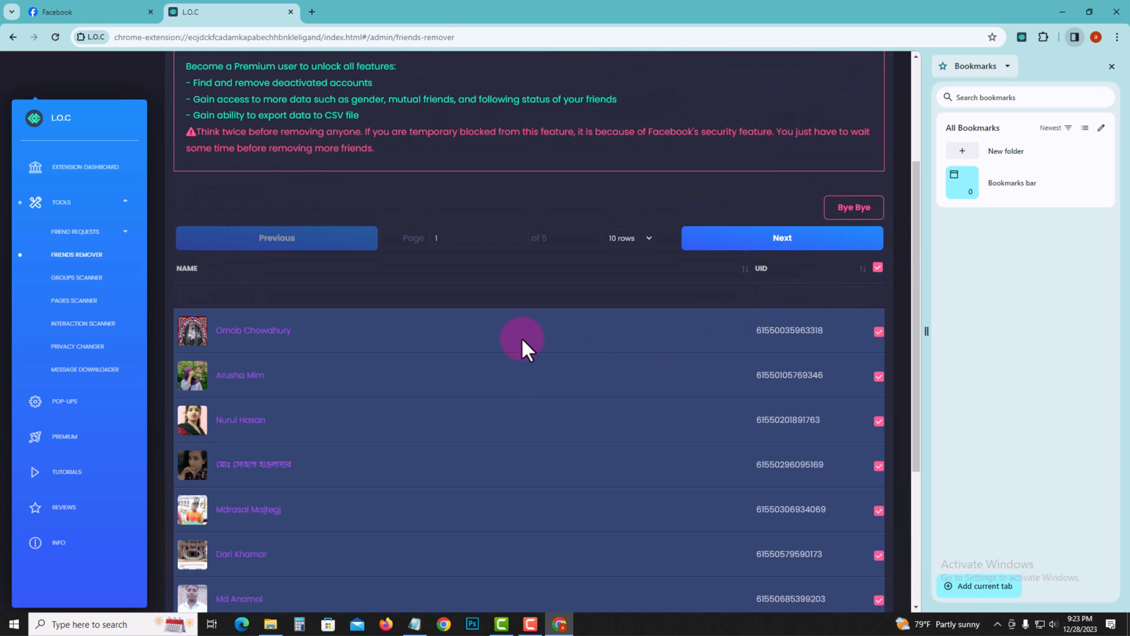
mouse_move(648, 237)
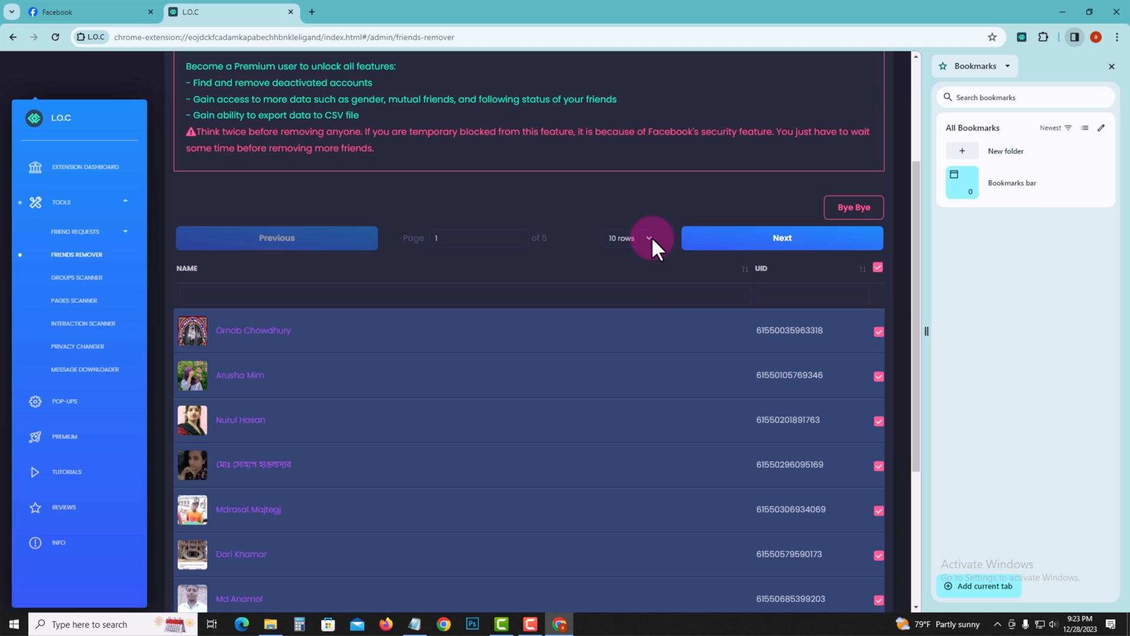
Step: Show 100 rows per page and scroll through the fully checked friends list
click(626, 238)
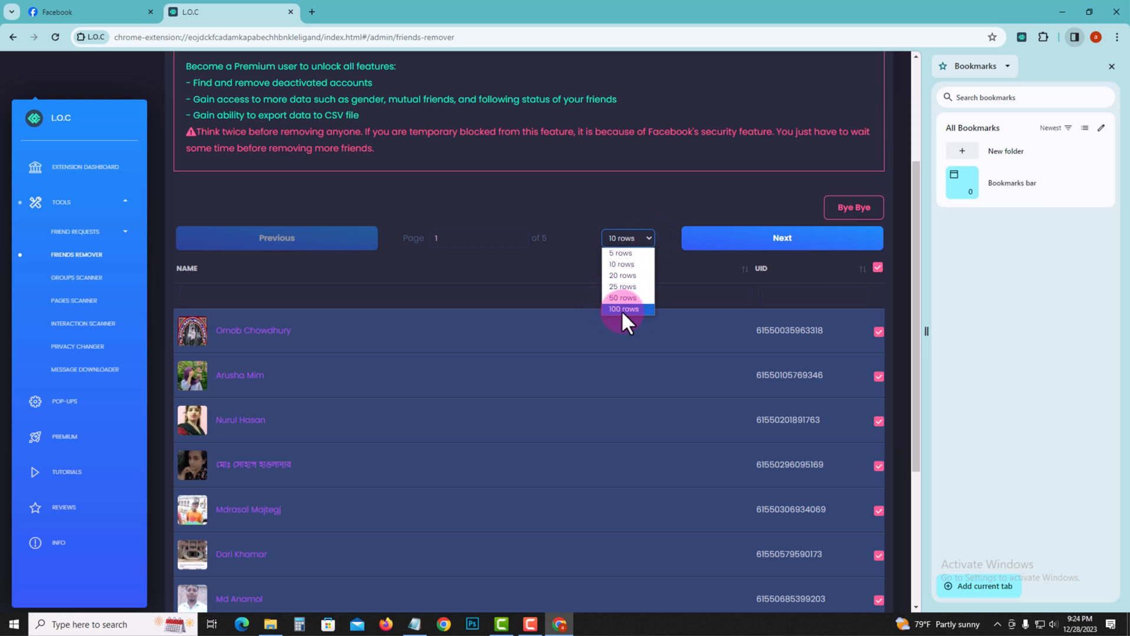
click(622, 309)
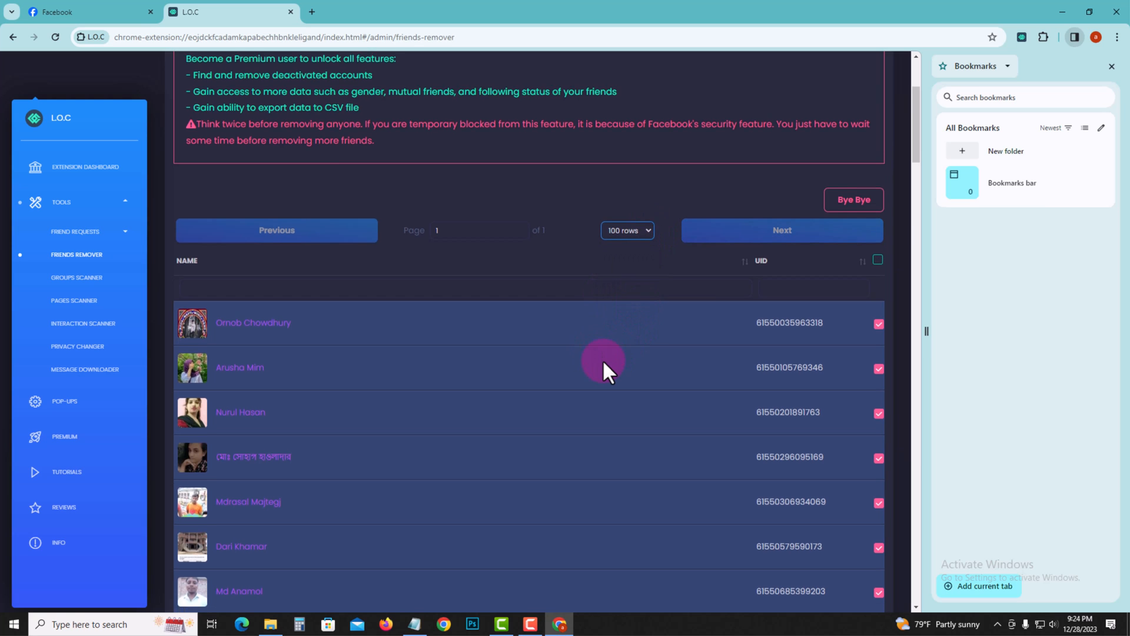
scroll(down, 3)
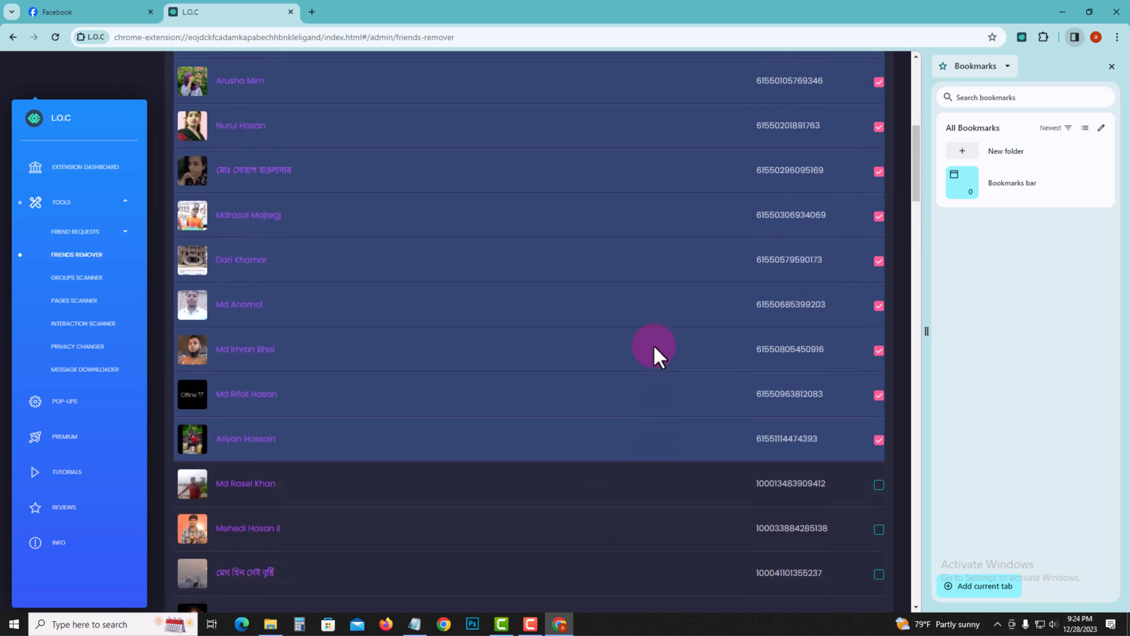
scroll(up, 3)
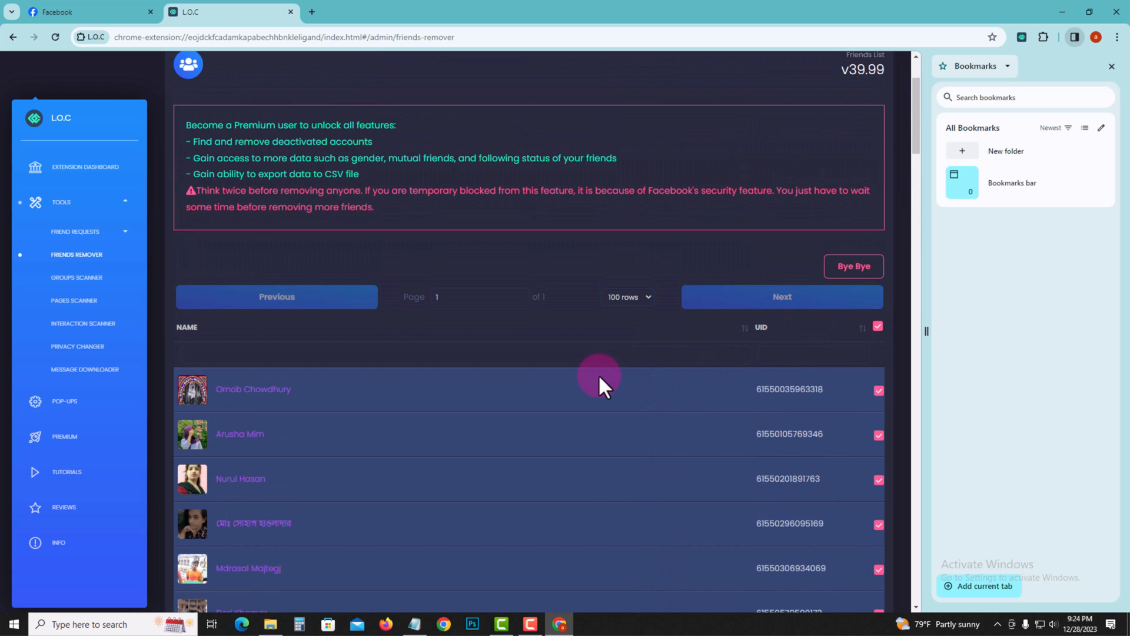
scroll(down, 3)
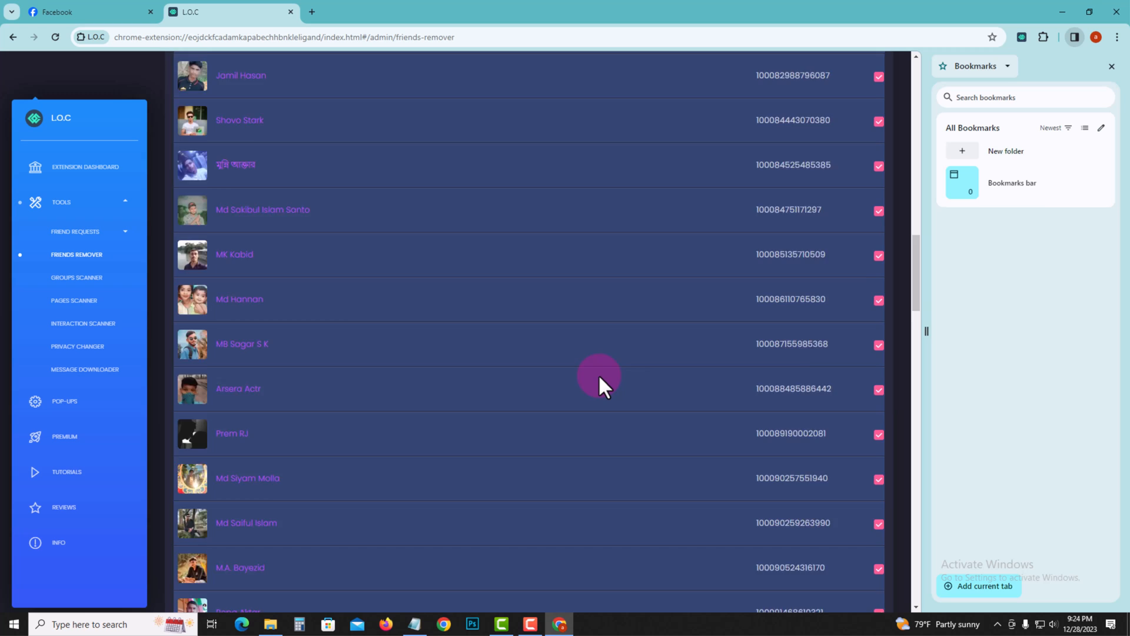
scroll(down, 3)
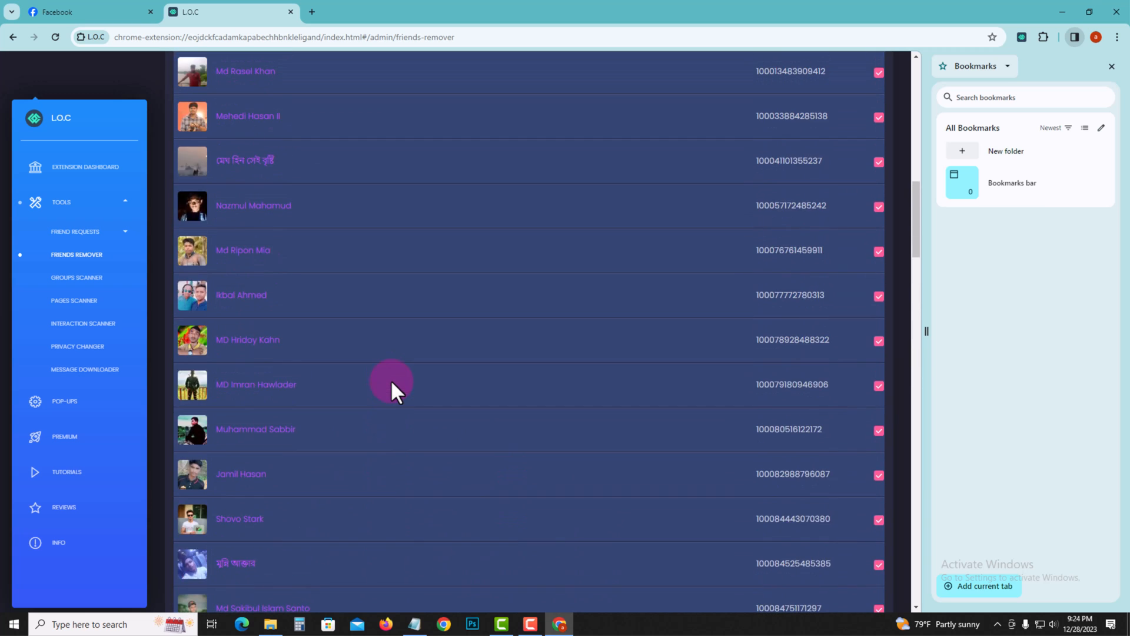
scroll(up, 3)
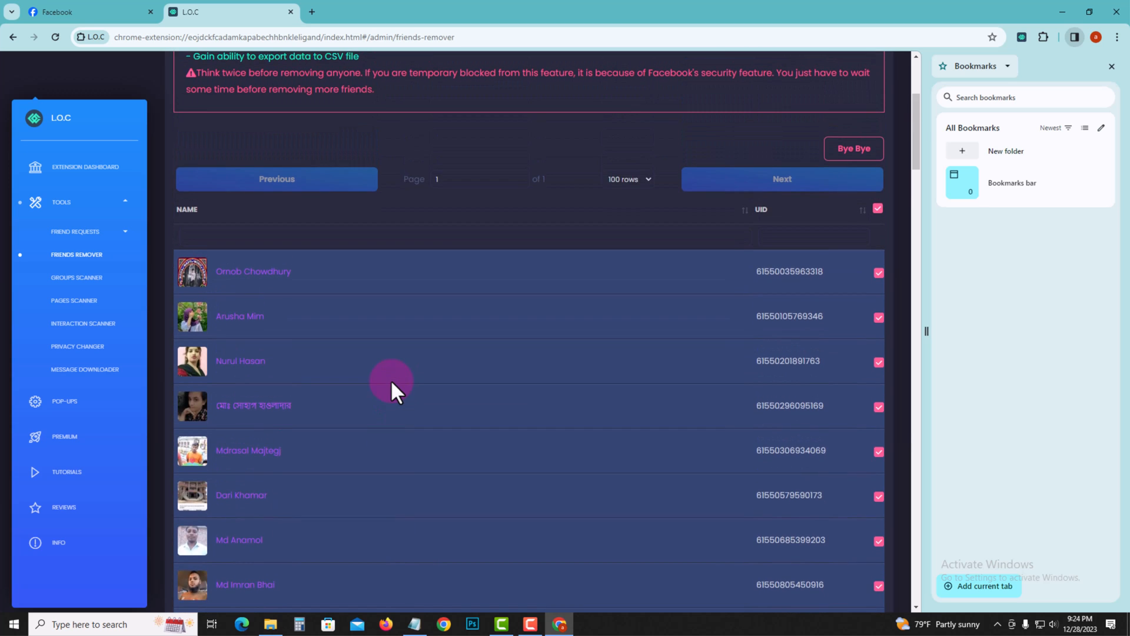
scroll(up, 3)
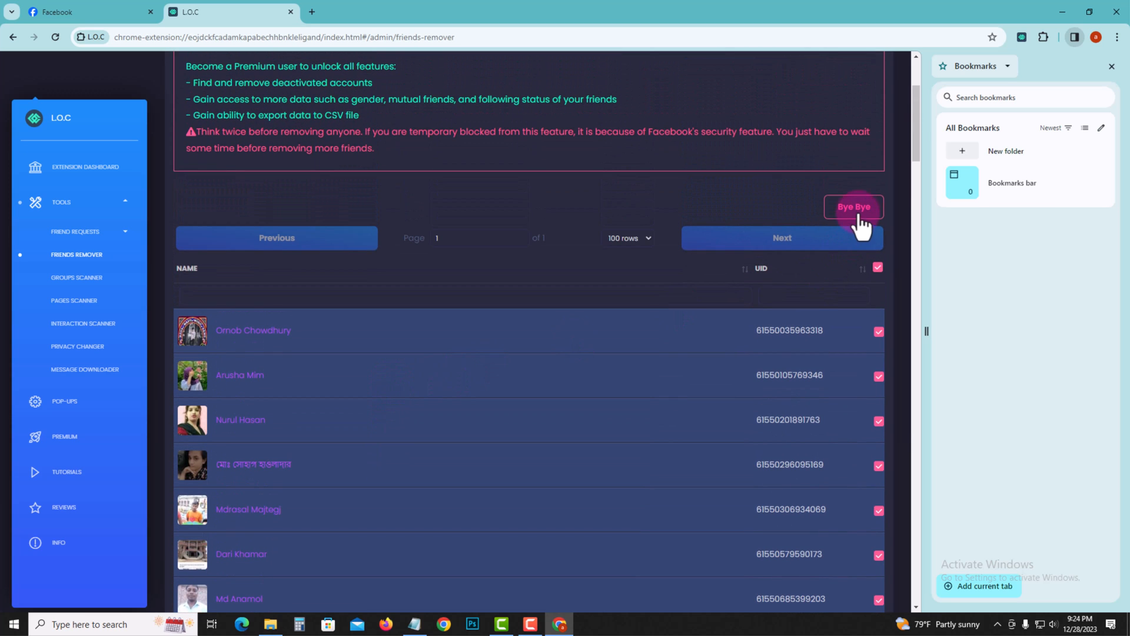
Step: Start removing the 41 selected friends with the Bye Bye button
click(853, 207)
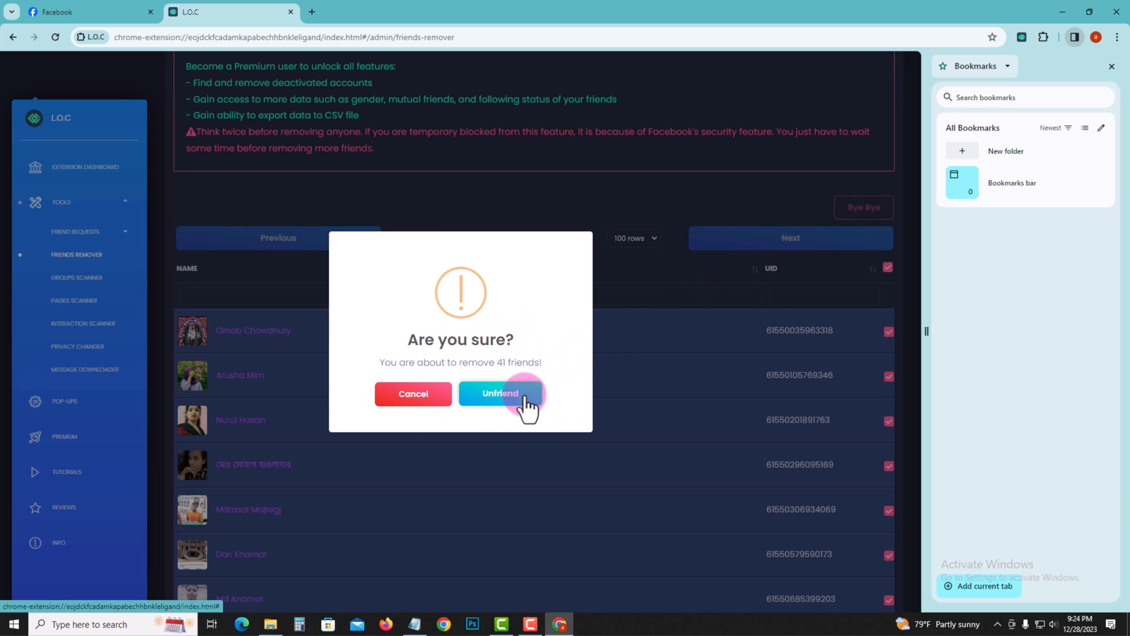
mouse_move(541, 415)
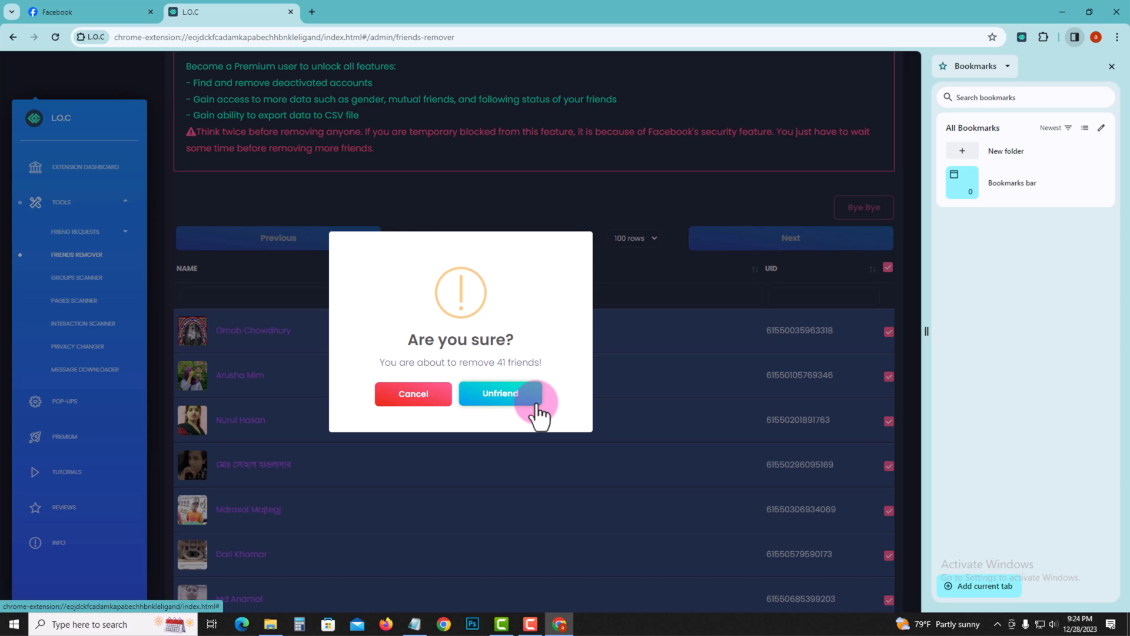